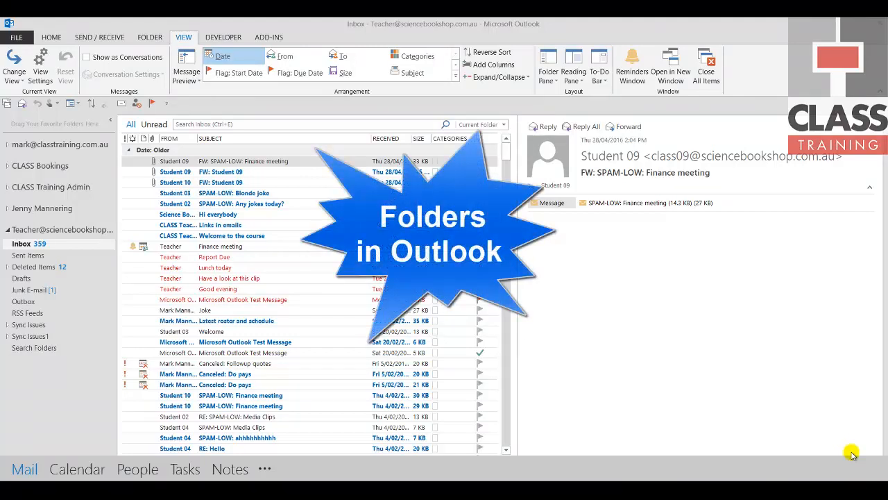
pyautogui.moveTo(845, 470)
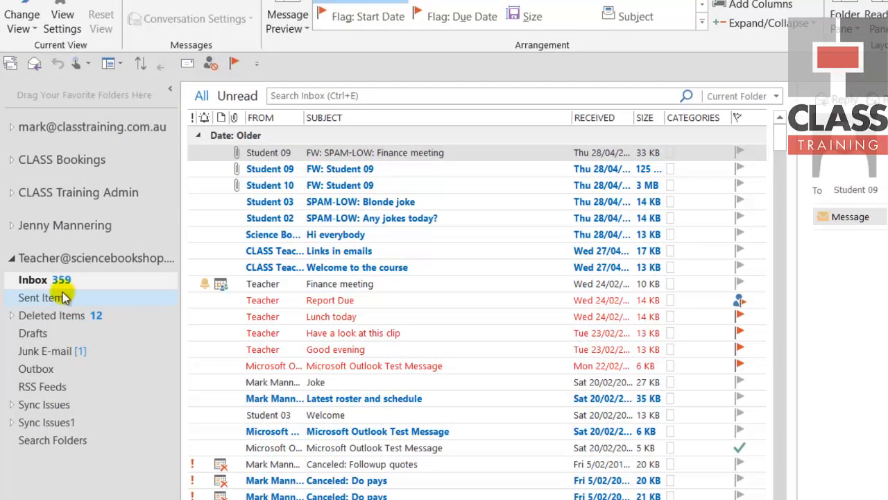
# Step: Create the Inbox subfolder '1. Reports'
pyautogui.click(33, 279)
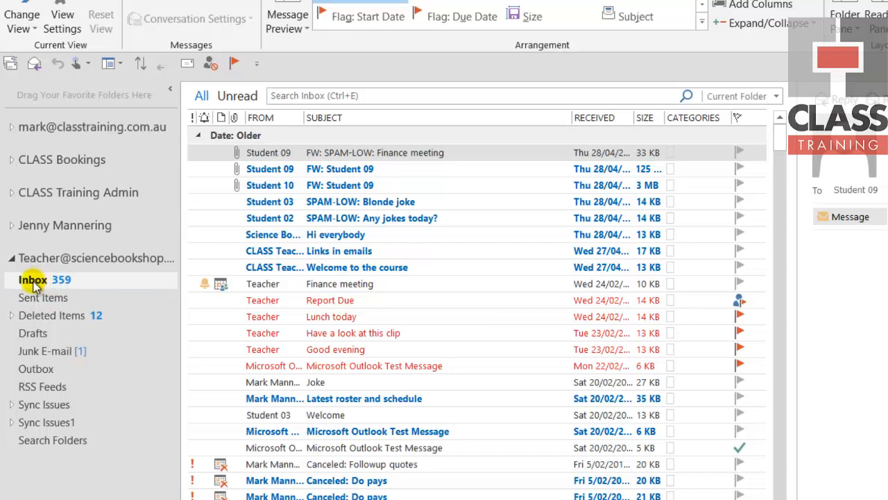
pyautogui.rightClick(32, 279)
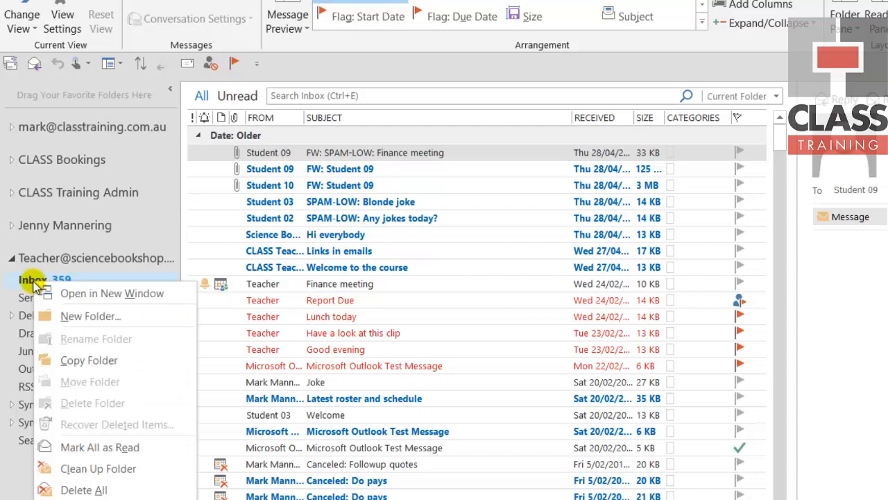
pyautogui.moveTo(131, 317)
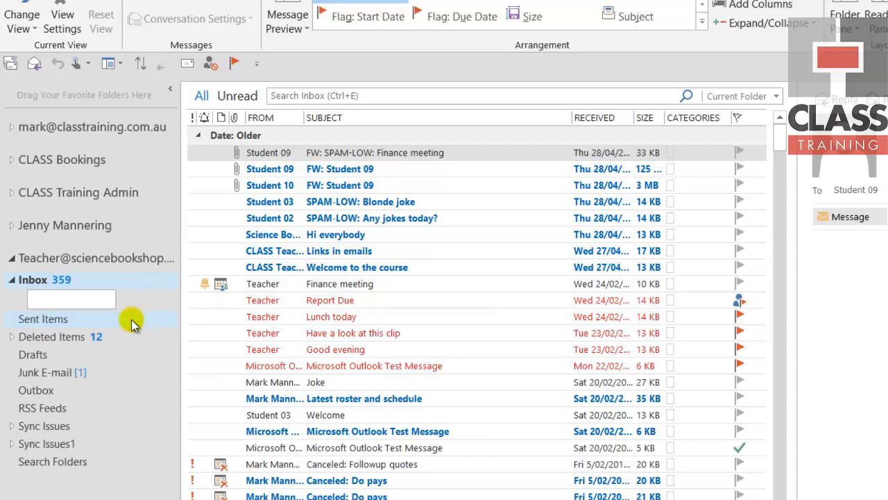
pyautogui.write('Reports')
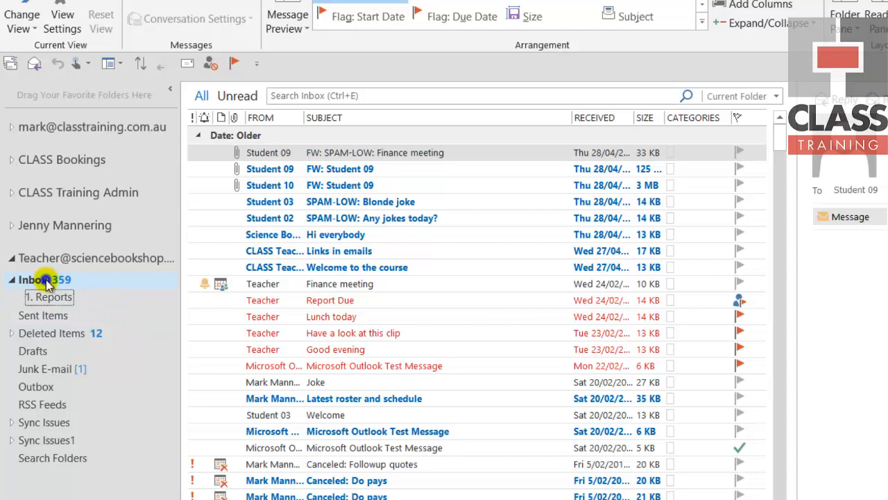
# Step: Add the Inbox subfolders '2. Accounts' and '3. Personal'
pyautogui.rightClick(34, 279)
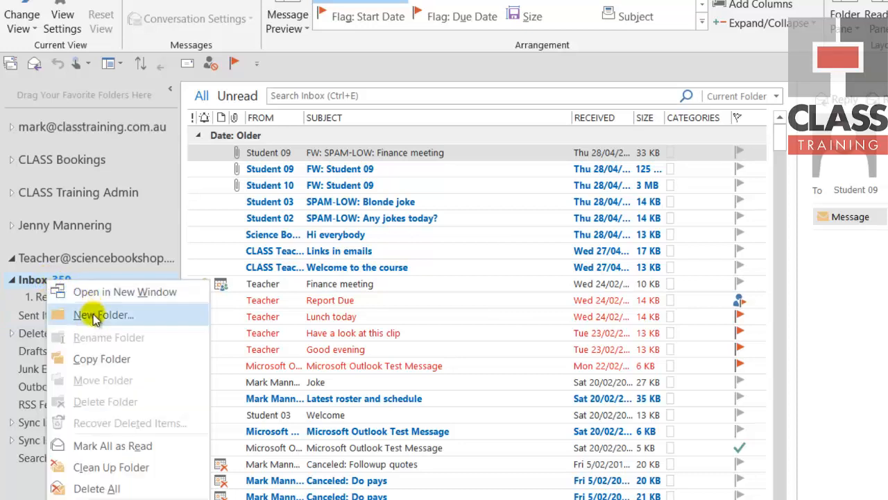
pyautogui.click(103, 315)
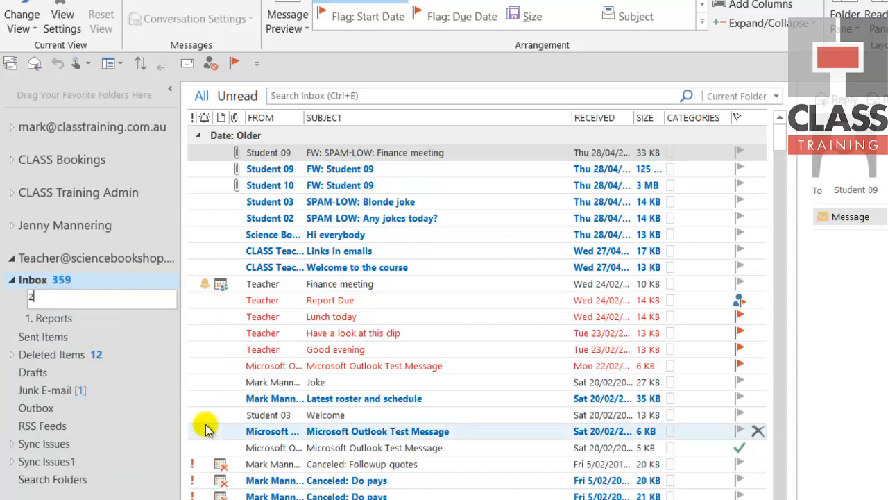
pyautogui.write('. Accounts')
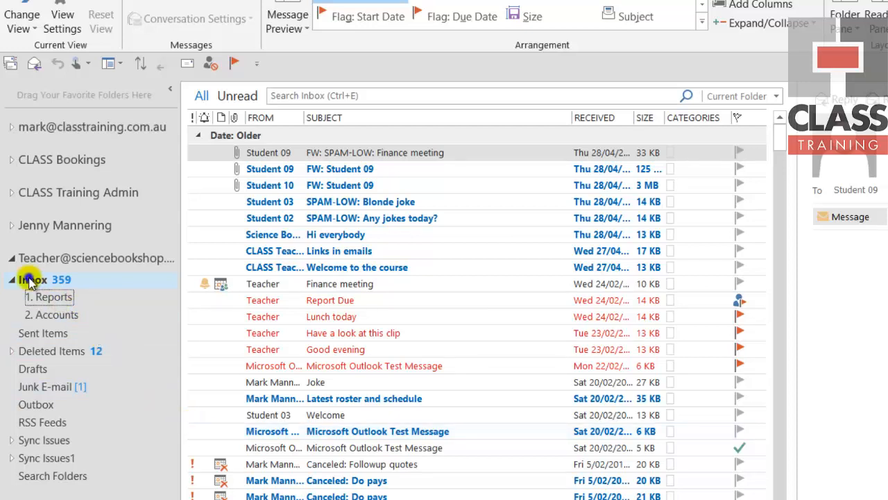
pyautogui.rightClick(33, 279)
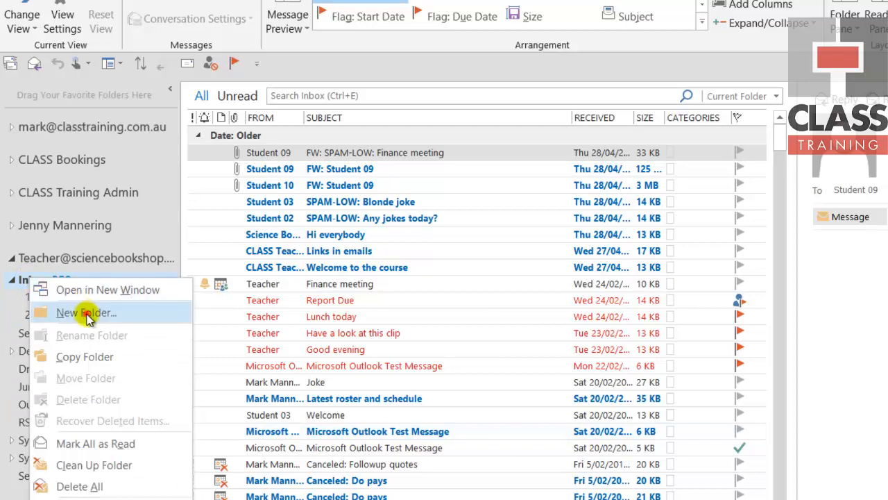
pyautogui.click(84, 312)
pyautogui.write('3. Personal')
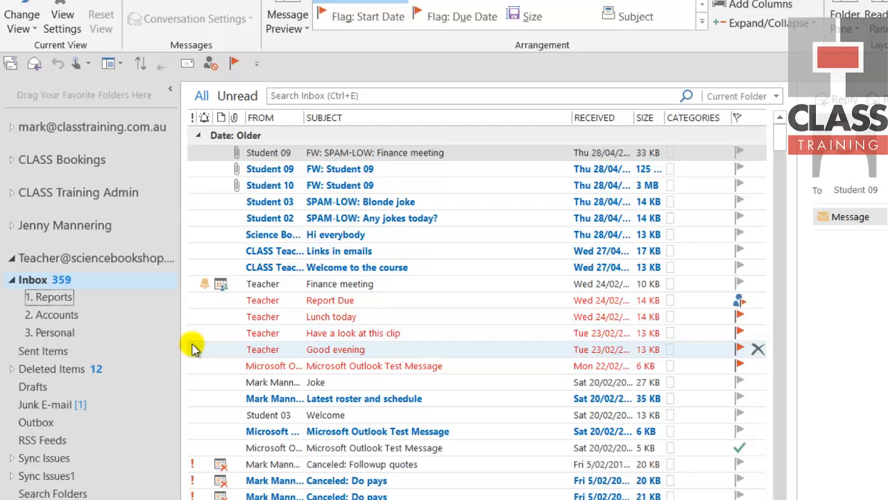
pyautogui.moveTo(153, 333)
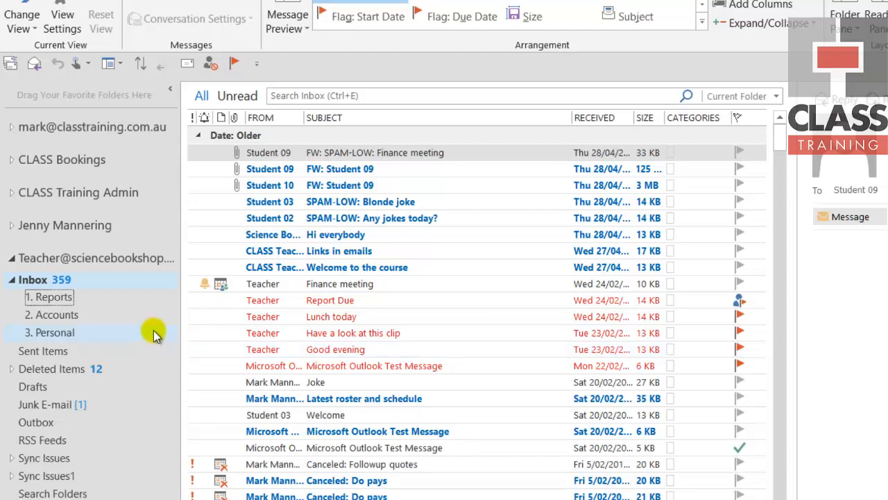
# Step: Add year folders 2016, 2017 and 2018 under 2. Accounts, then collapse it
pyautogui.click(54, 384)
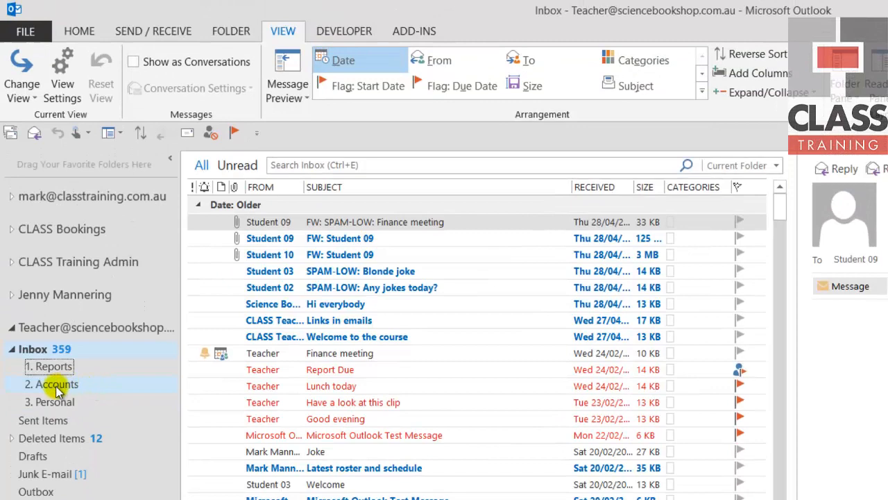
pyautogui.rightClick(54, 384)
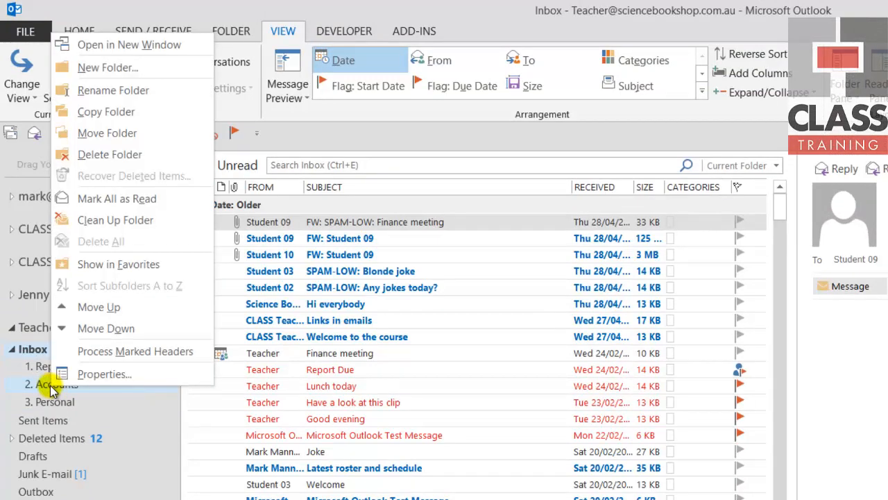
pyautogui.moveTo(113, 90)
pyautogui.write('2016')
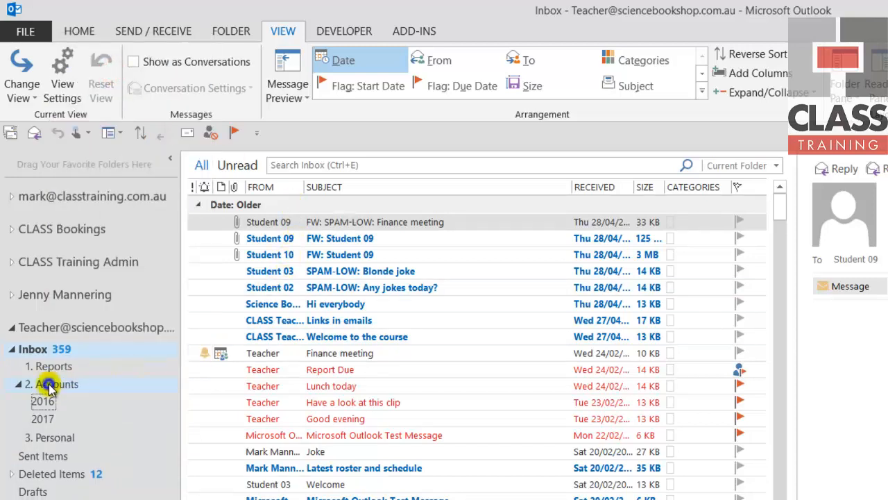
pyautogui.rightClick(56, 384)
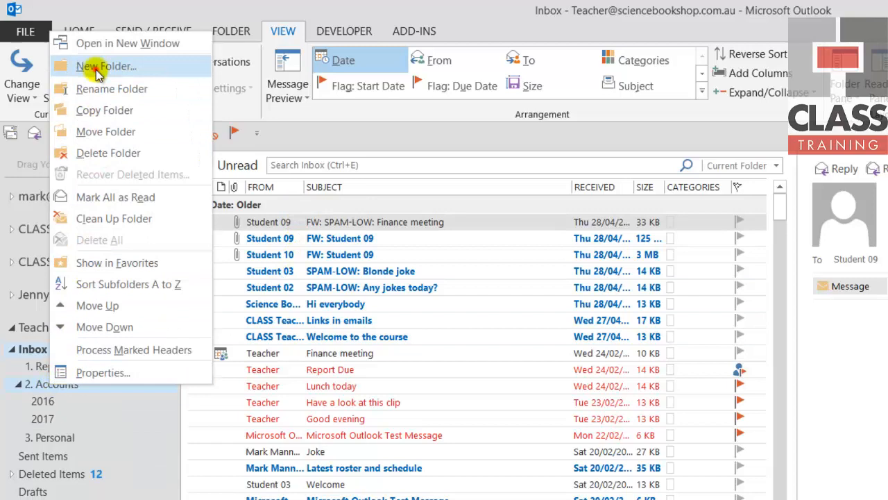
pyautogui.click(106, 66)
pyautogui.write('2018')
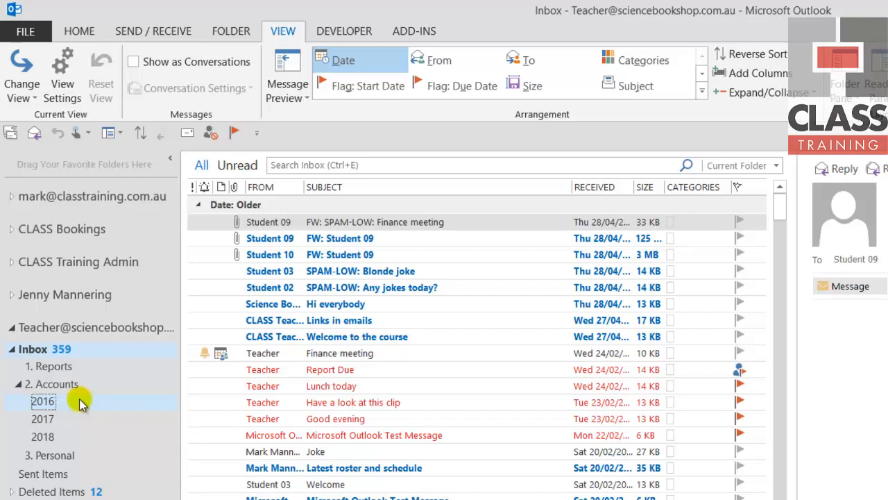
pyautogui.moveTo(19, 384)
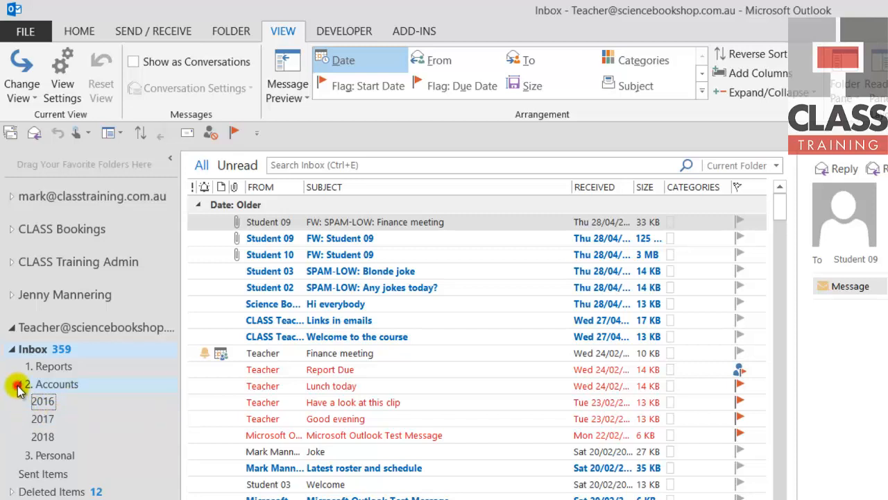
pyautogui.click(17, 384)
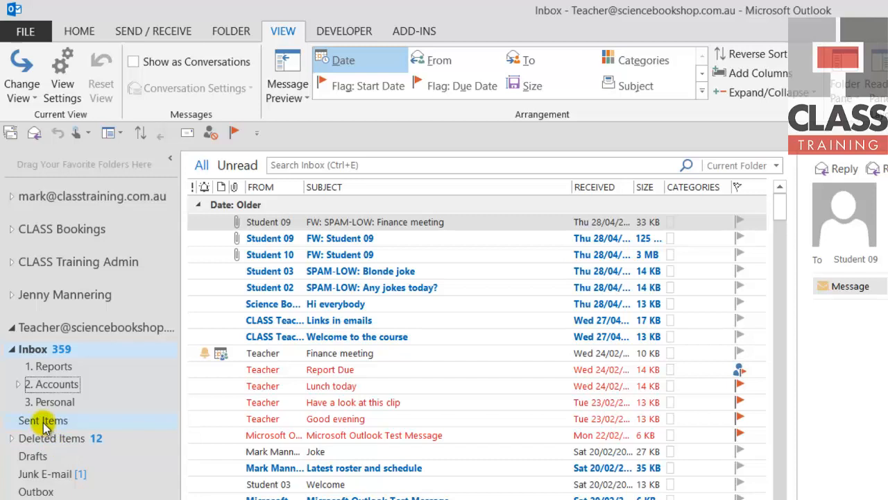
# Step: Add the subfolders '1. To CEO' and '2. To Managers' to Sent Items
pyautogui.click(44, 420)
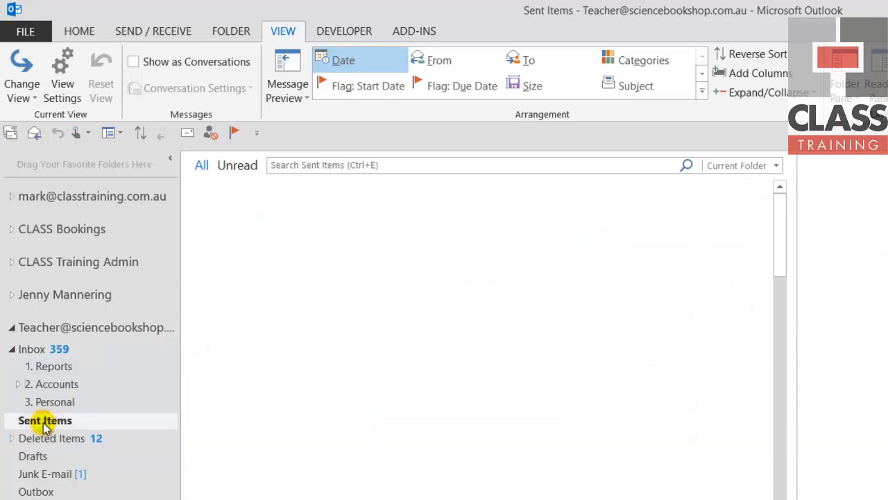
pyautogui.click(45, 420)
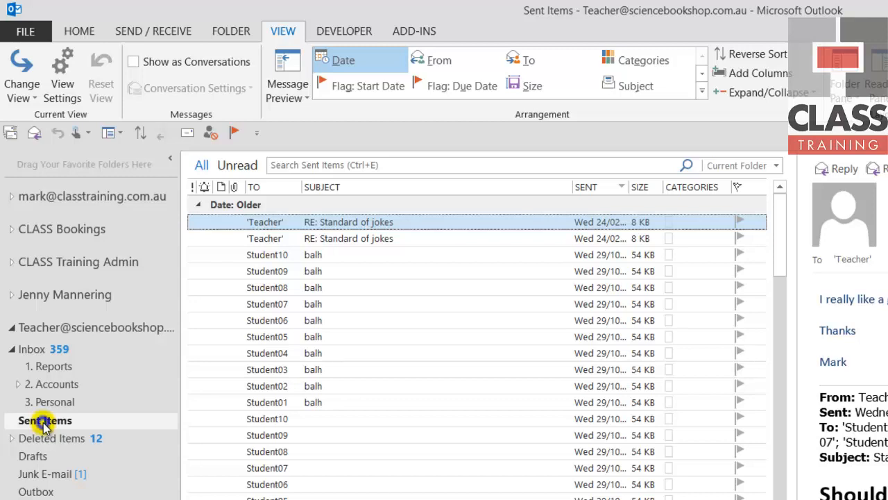
pyautogui.rightClick(44, 420)
pyautogui.write('1. To CEO')
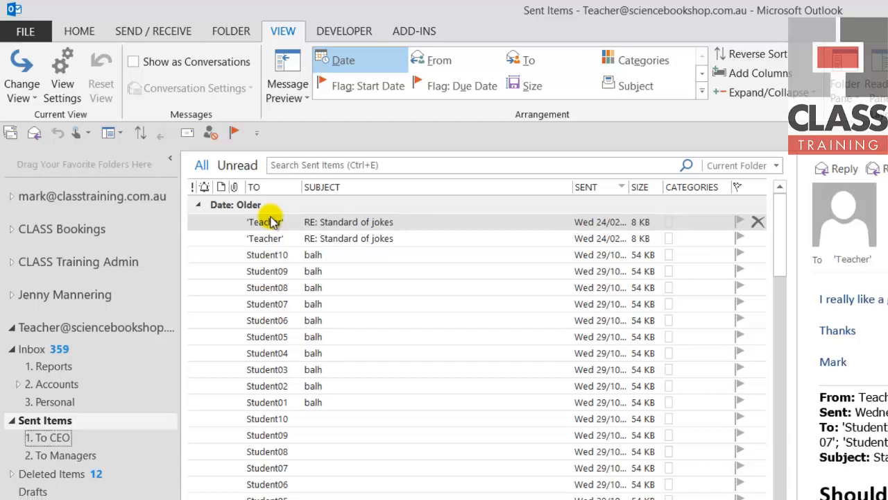
pyautogui.moveTo(269, 220)
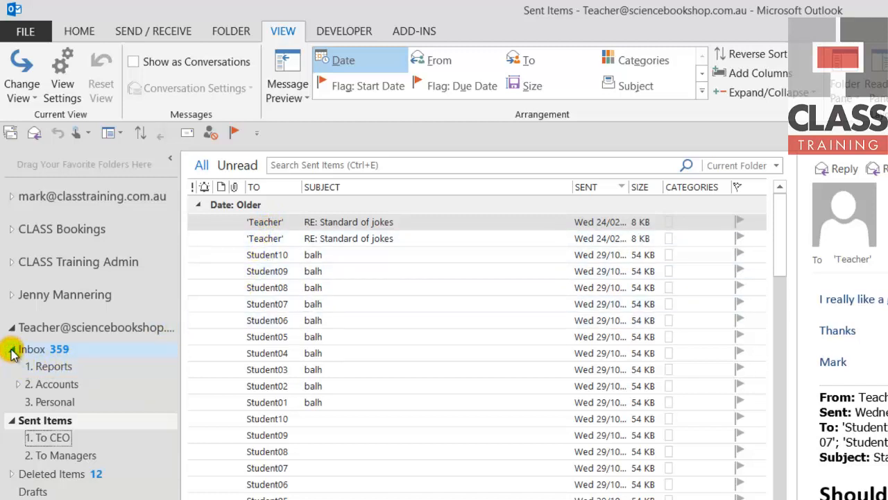
# Step: Re-expand Inbox and 2. Accounts, then open the empty 2018 folder
pyautogui.click(12, 349)
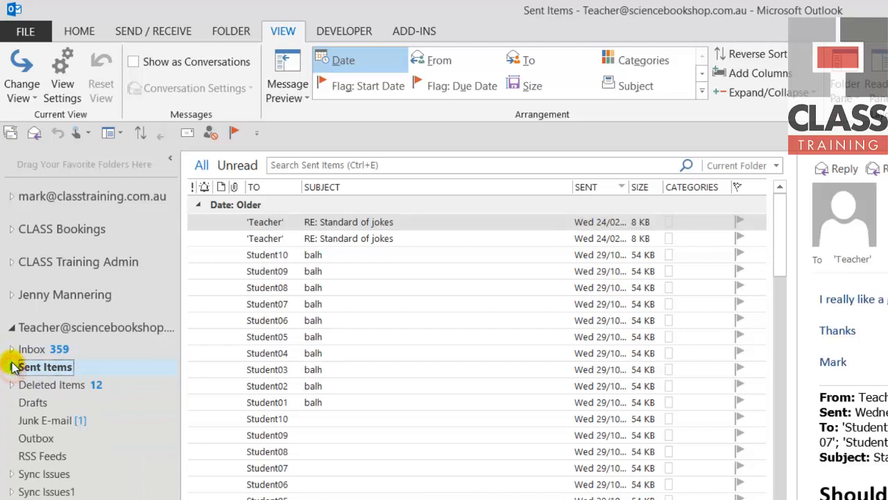
pyautogui.click(11, 348)
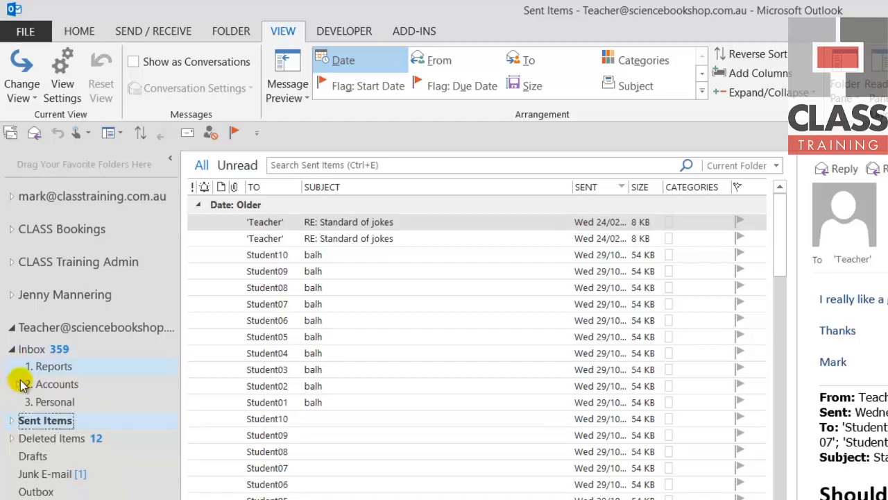
pyautogui.click(13, 383)
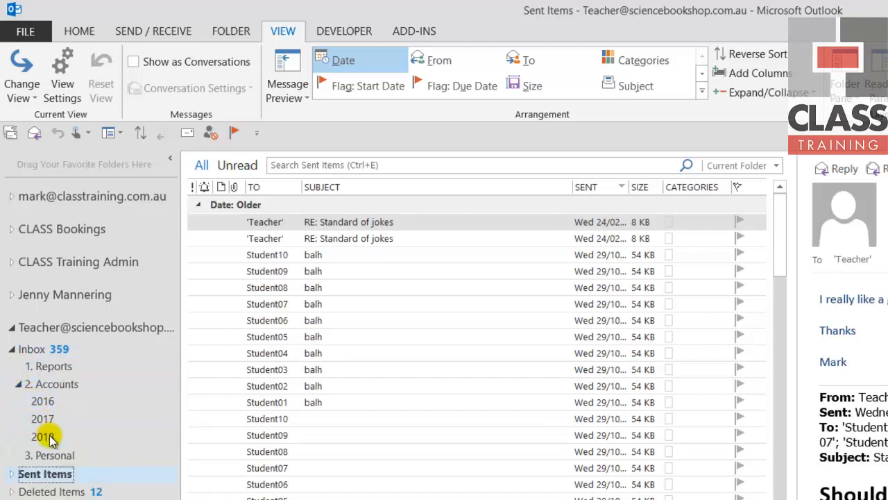
pyautogui.click(44, 435)
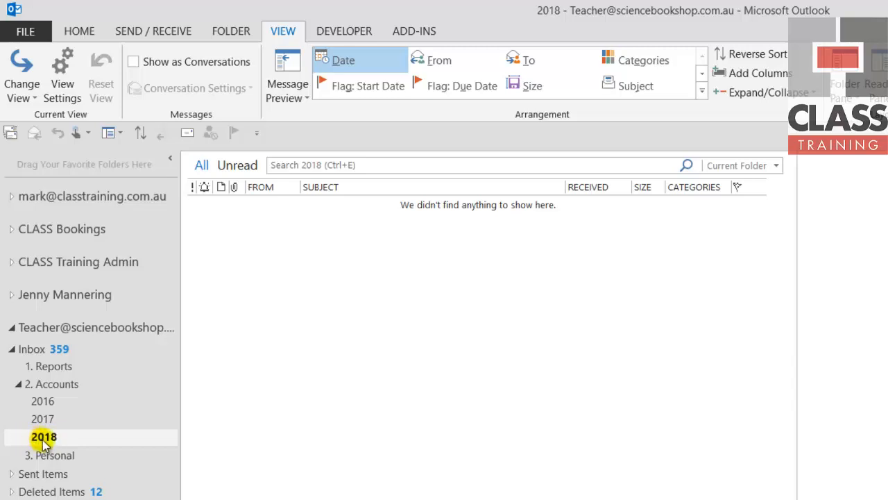
# Step: Show 2018 in Favorites, then reopen Inbox with its subfolders collapsed
pyautogui.rightClick(43, 435)
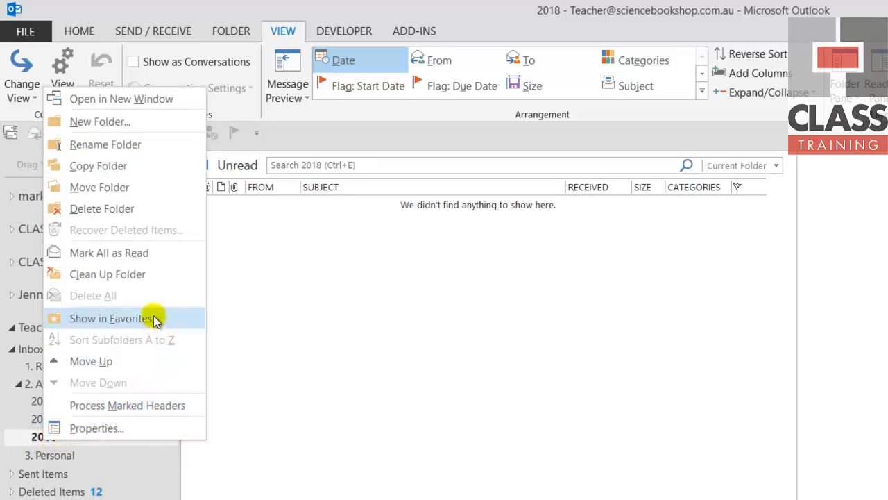
pyautogui.click(111, 318)
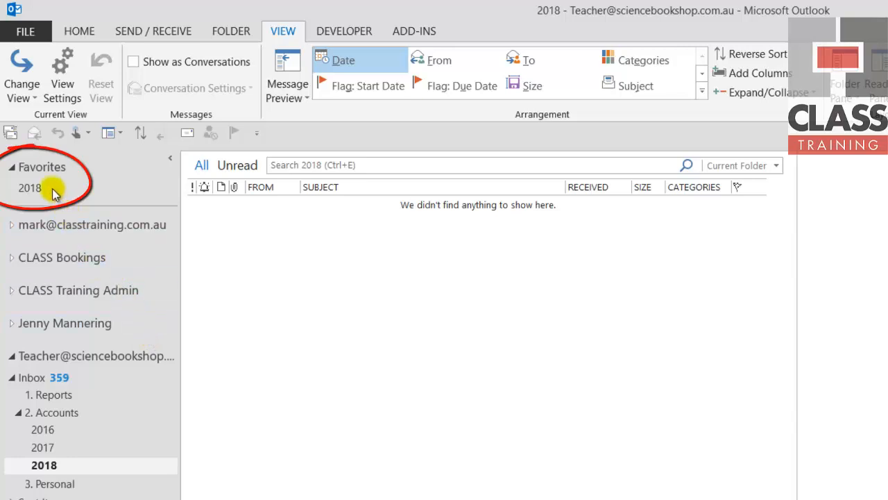
pyautogui.click(30, 188)
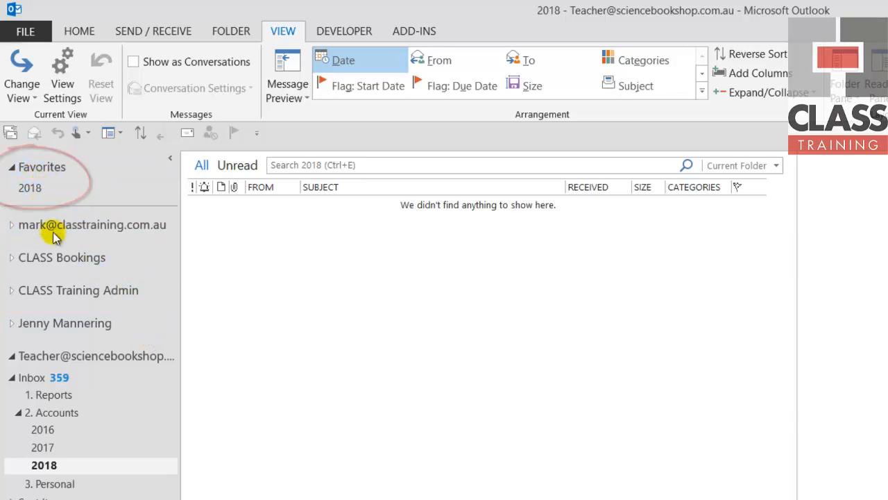
pyautogui.click(33, 377)
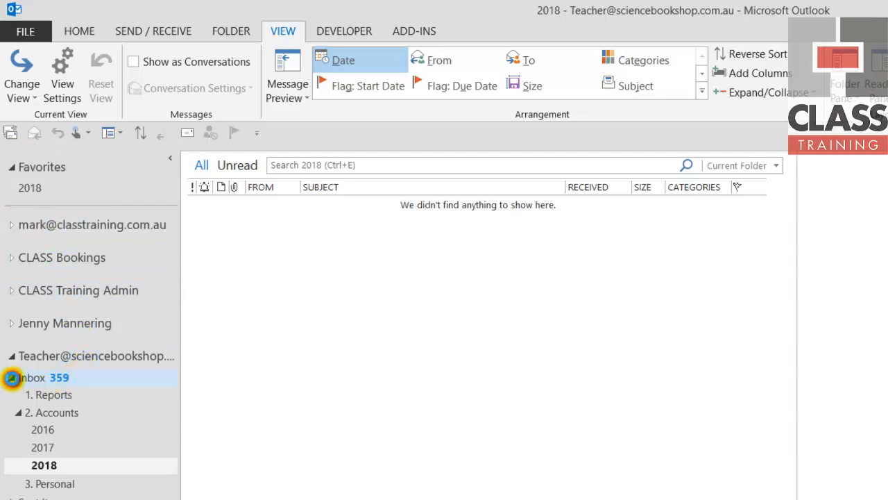
pyautogui.click(33, 376)
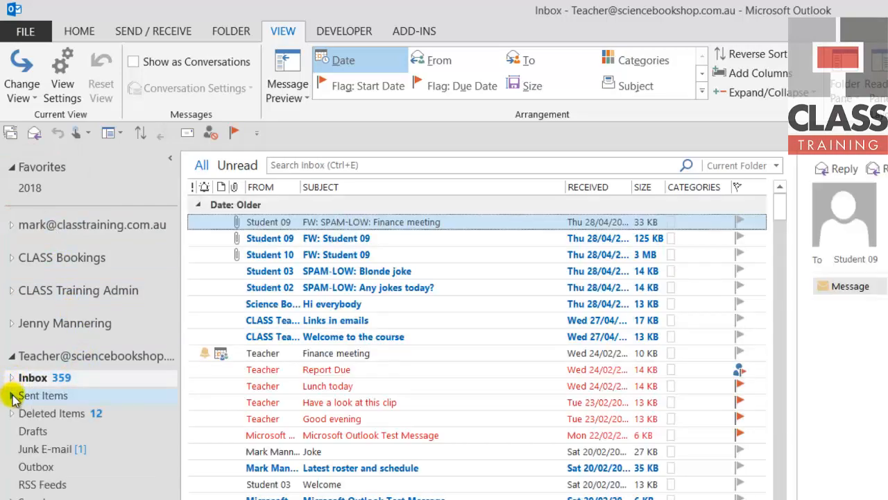